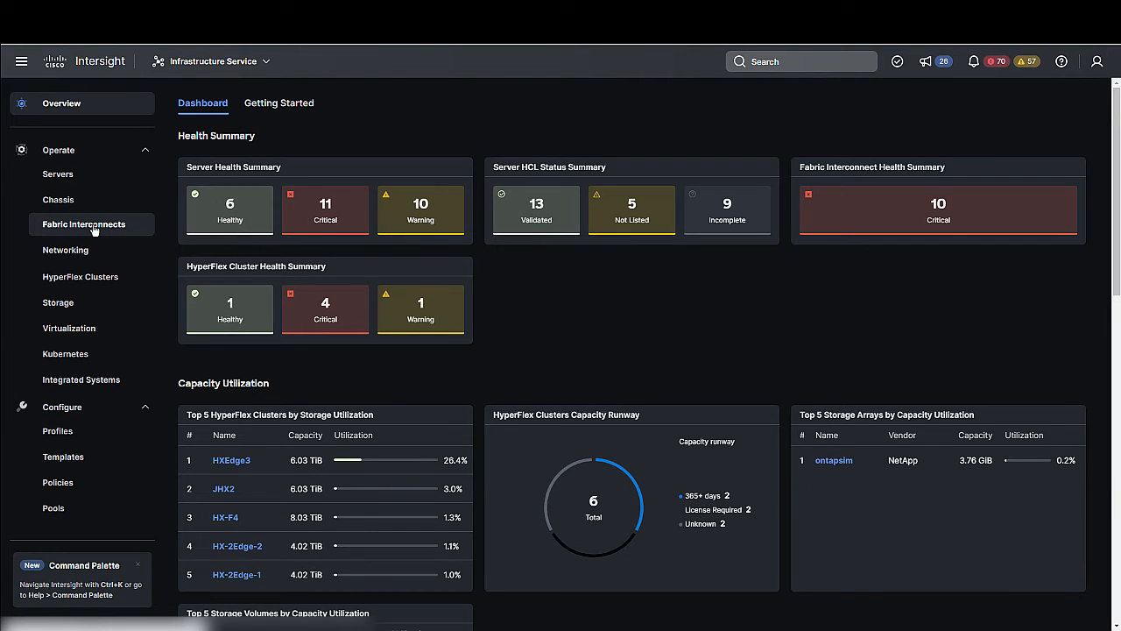
# - Launch Upgrade Firmware for UCSX-FI6454 FI-A from the Fabric Interconnects inventory
pyautogui.click(84, 225)
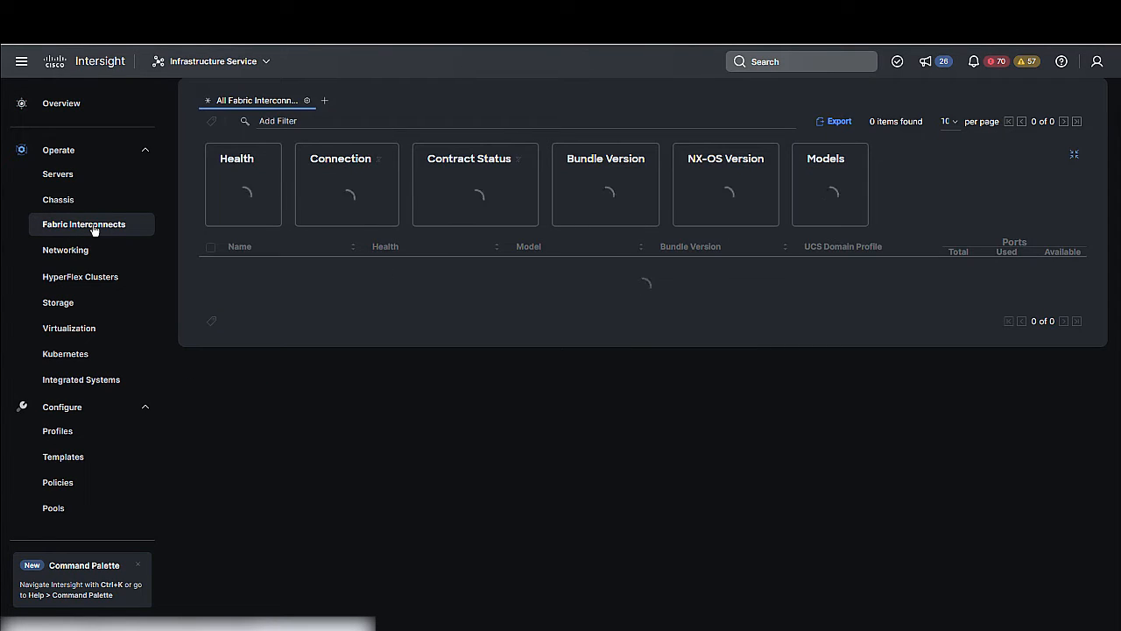
pyautogui.click(84, 224)
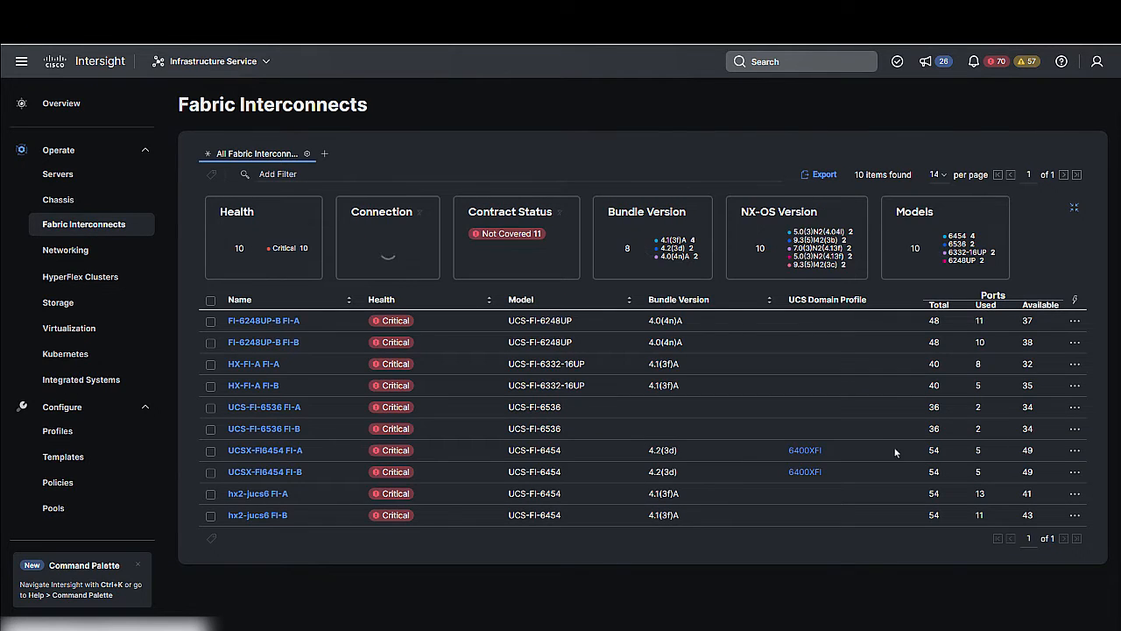
pyautogui.click(1075, 450)
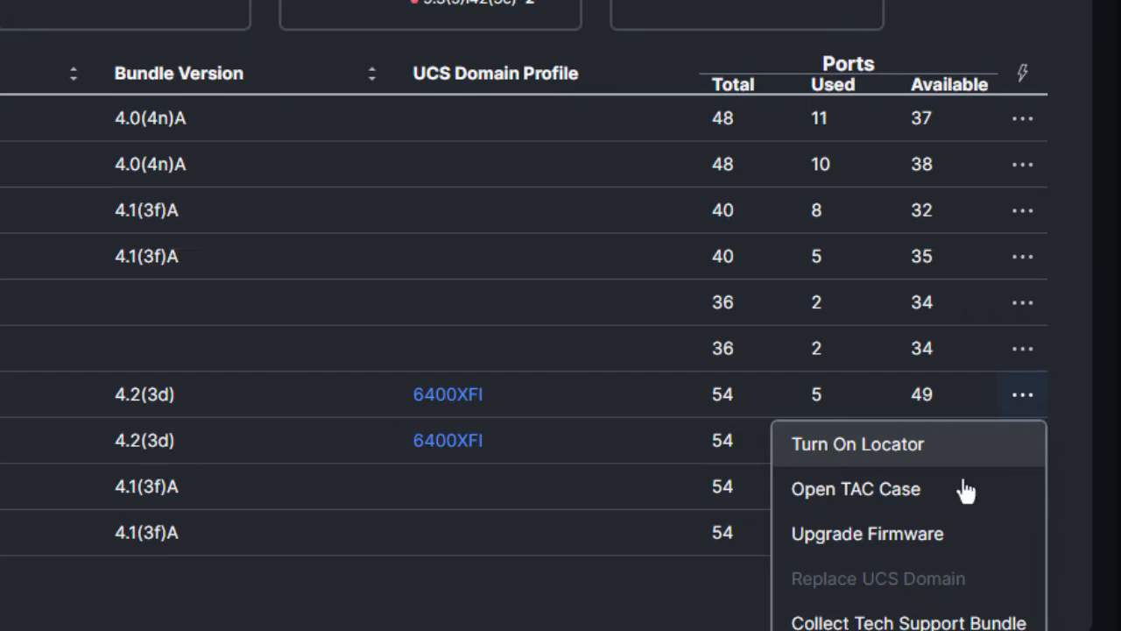
pyautogui.click(867, 533)
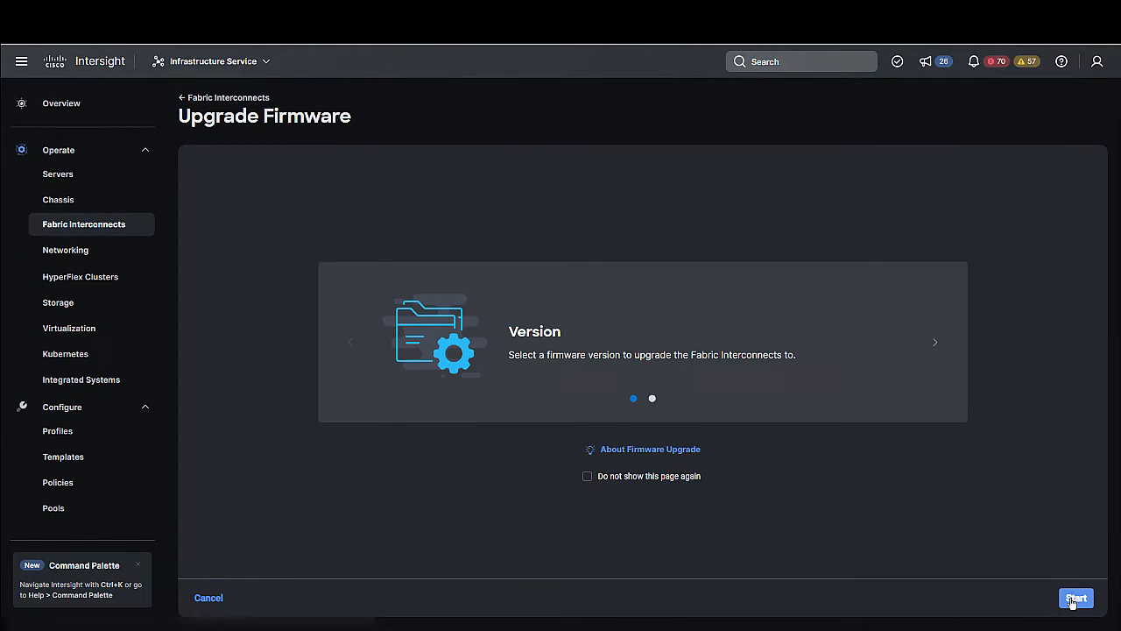
# - Start the wizard and confirm the UCSX-FI6454 domain pair on the General step
pyautogui.click(1076, 597)
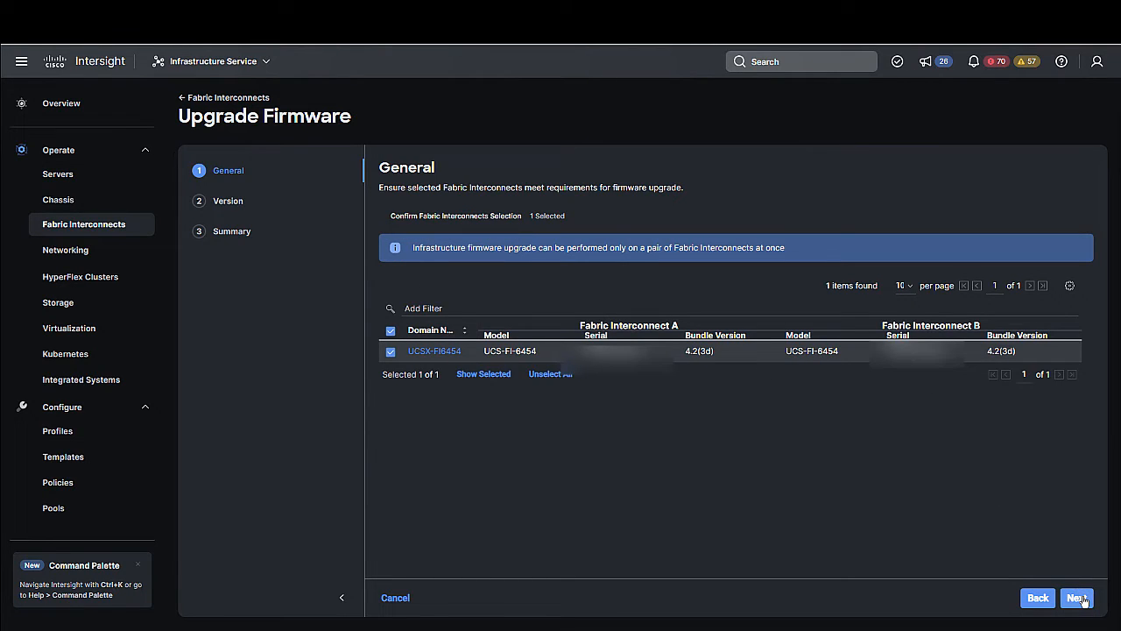
pyautogui.click(1076, 597)
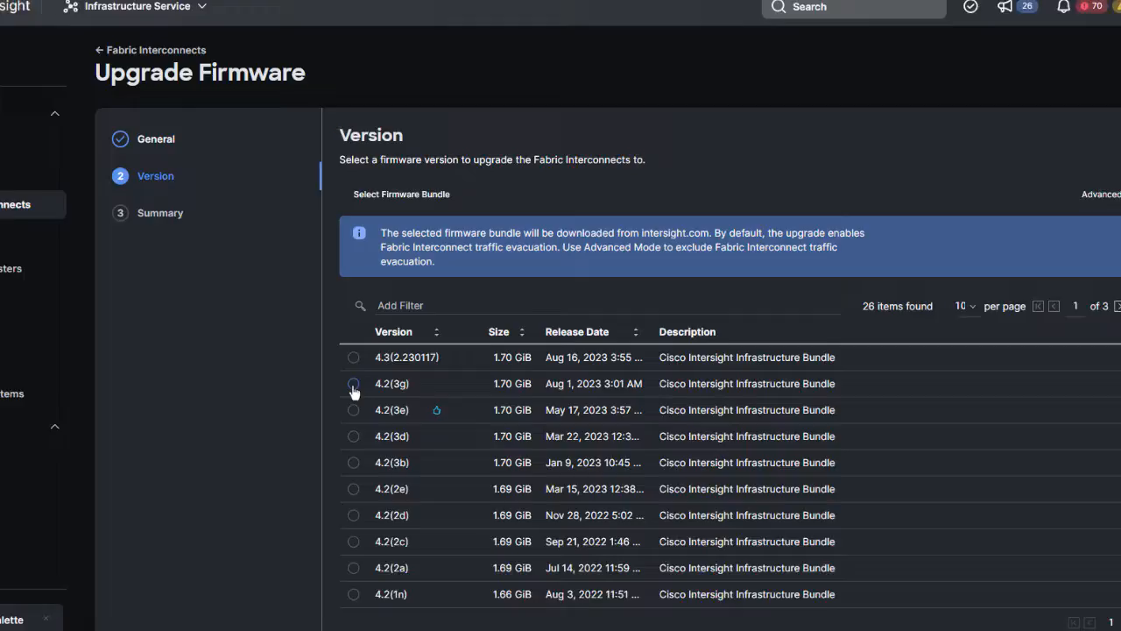
# - Select firmware bundle 4.2(3g) and turn on the advanced upgrade options
pyautogui.click(353, 384)
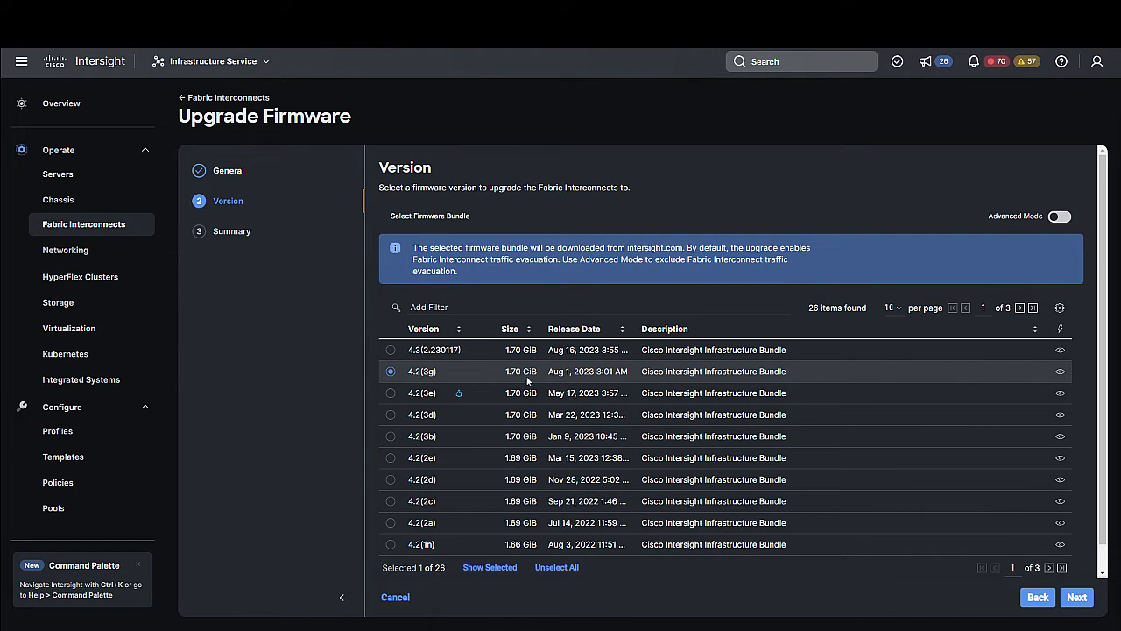
pyautogui.click(1058, 216)
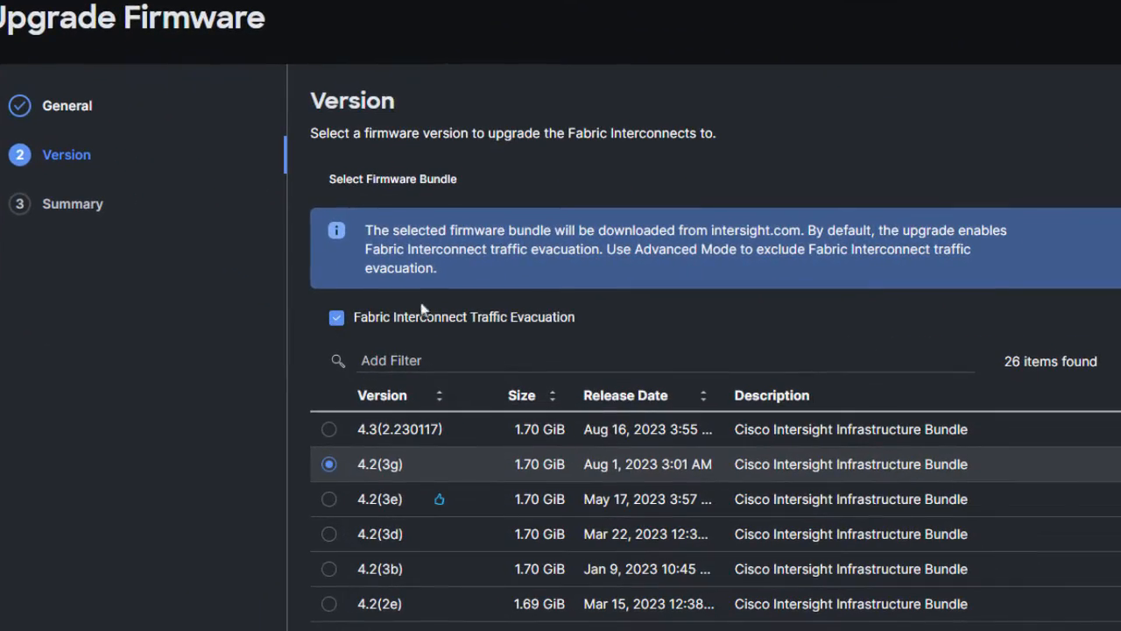
pyautogui.moveTo(522, 335)
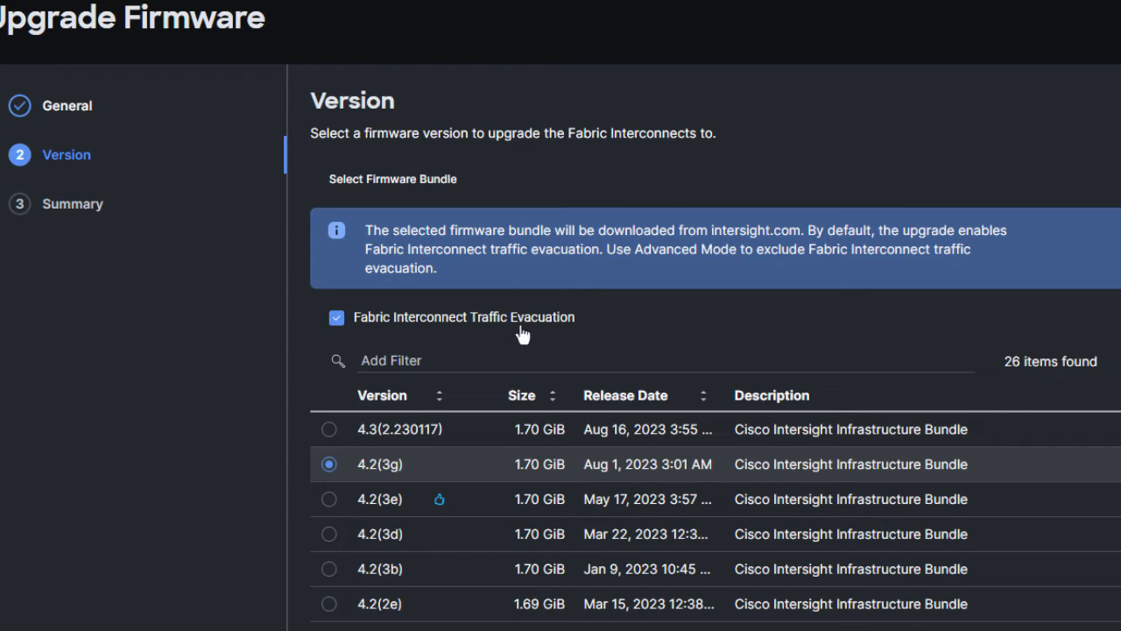
pyautogui.moveTo(573, 324)
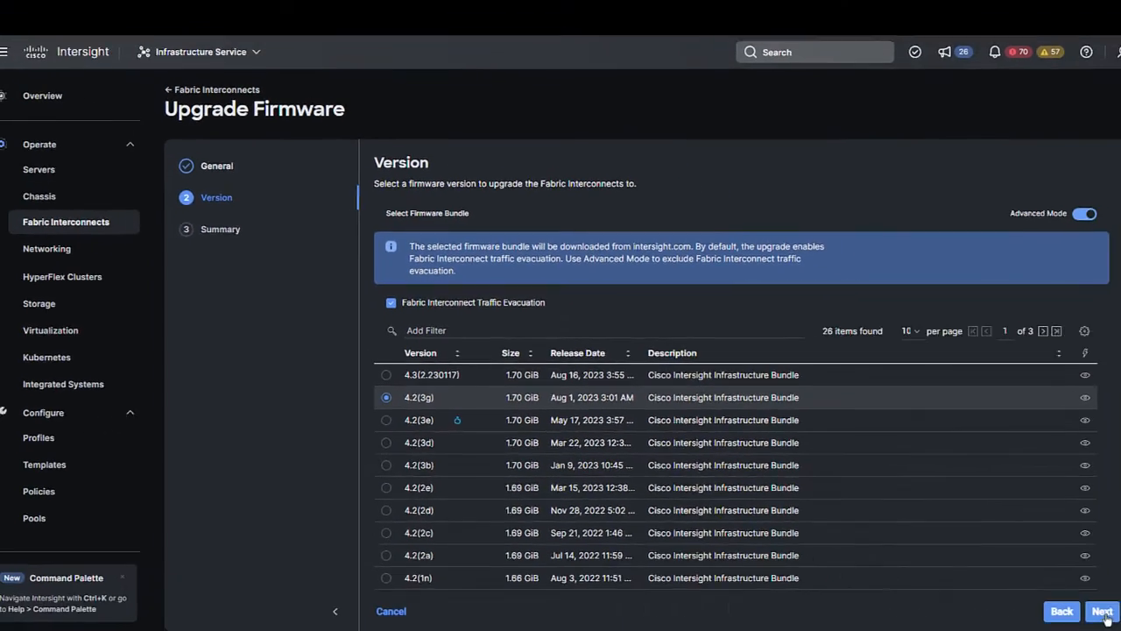
# - Review the 4.2(3g) upgrade summary and request the upgrade
pyautogui.click(1102, 611)
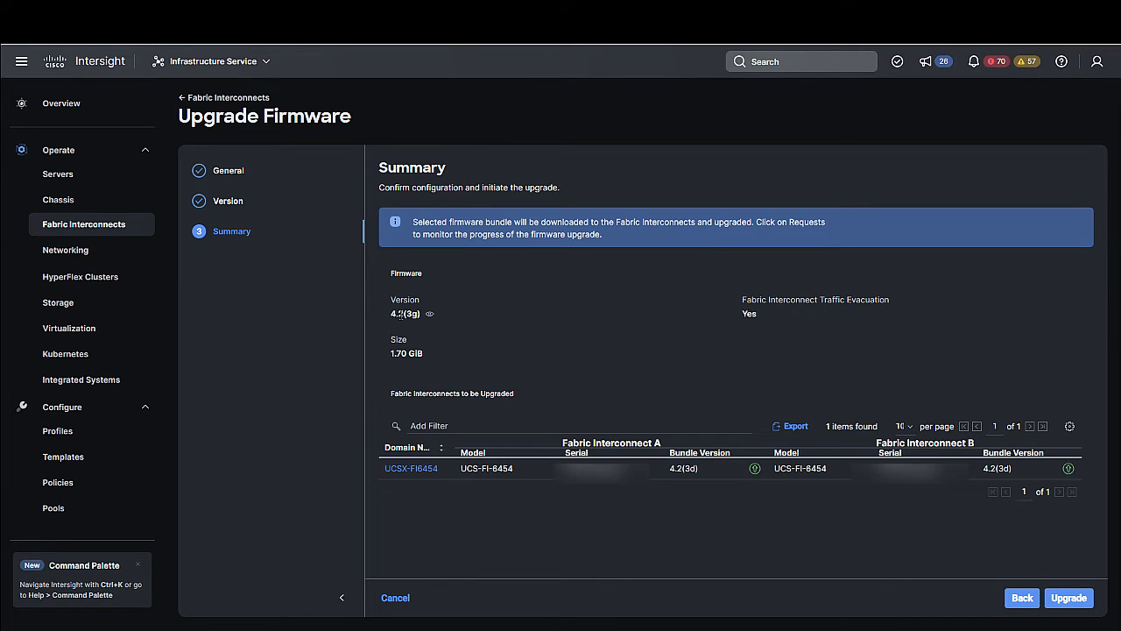
pyautogui.moveTo(527, 318)
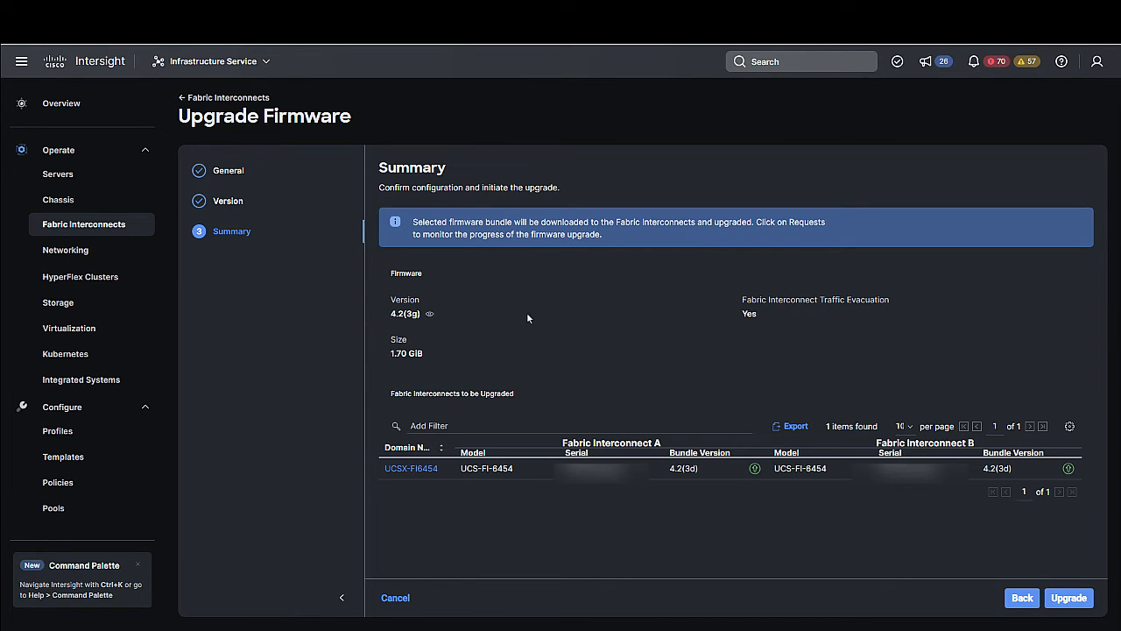
pyautogui.moveTo(731, 459)
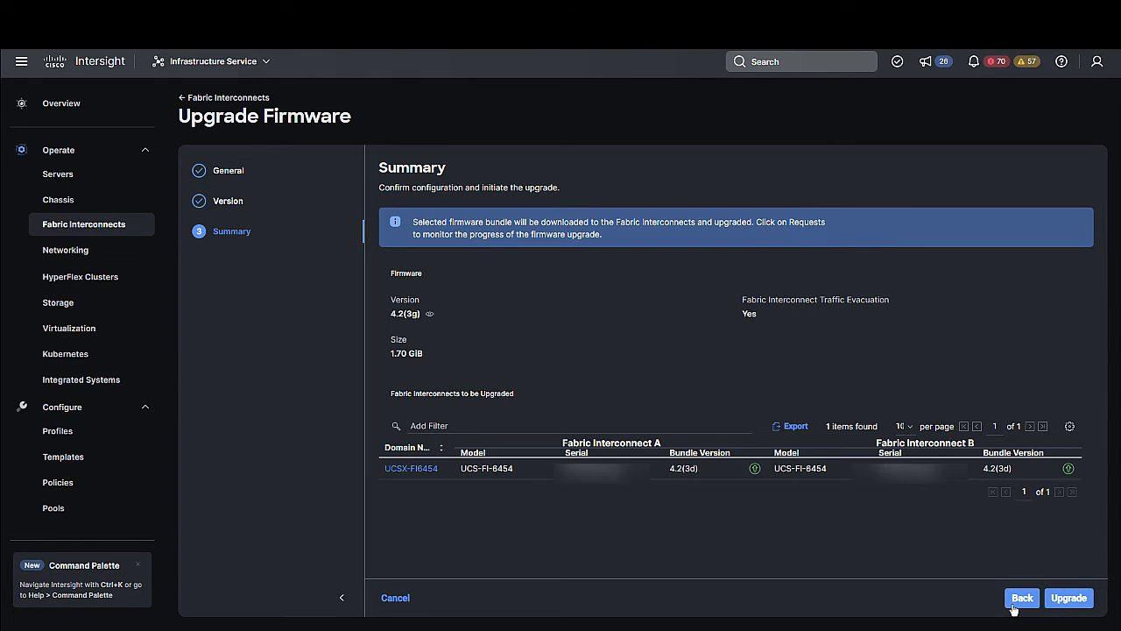
pyautogui.click(1069, 597)
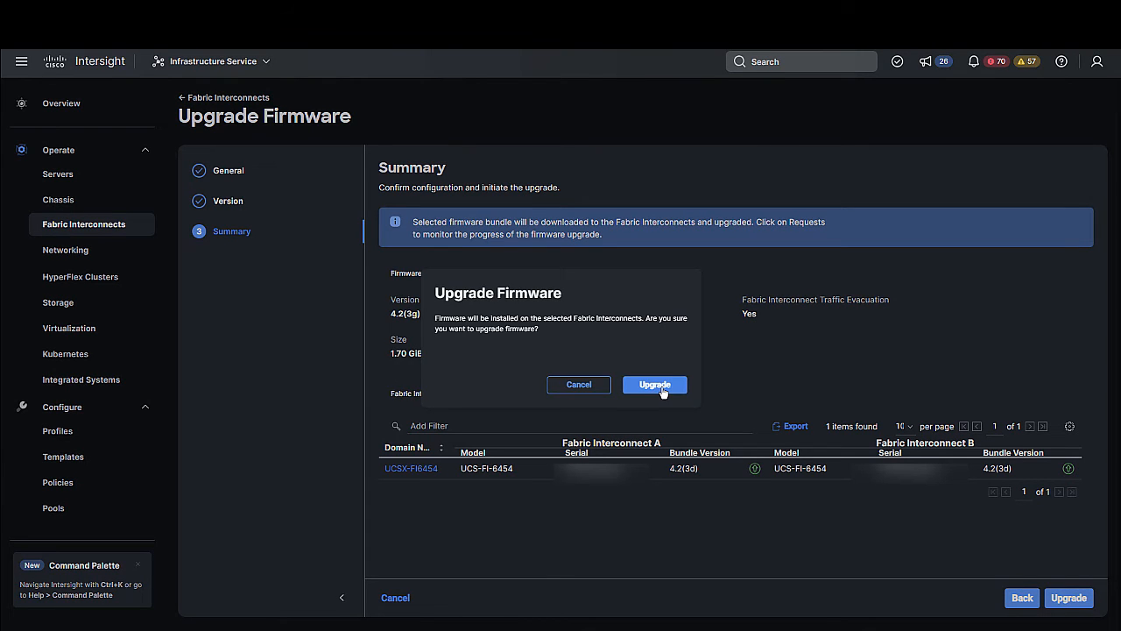
# - Confirm installing 4.2(3g) firmware on both fabric interconnects
pyautogui.click(655, 384)
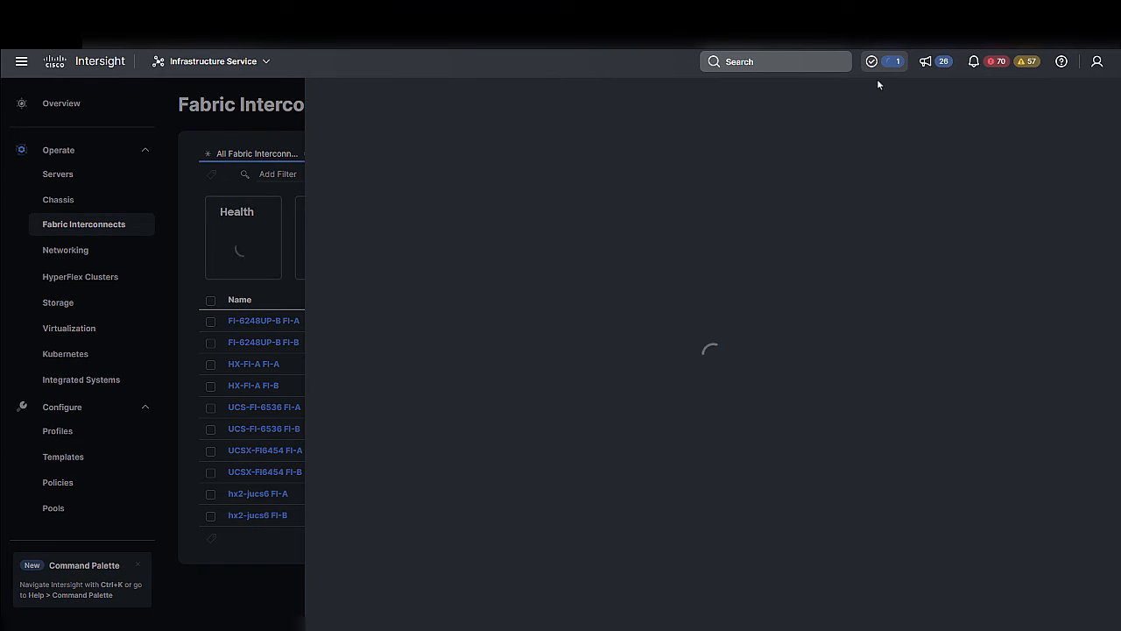
# - View the running Upgrade Firmware request's execution flow from the Requests panel
pyautogui.click(884, 61)
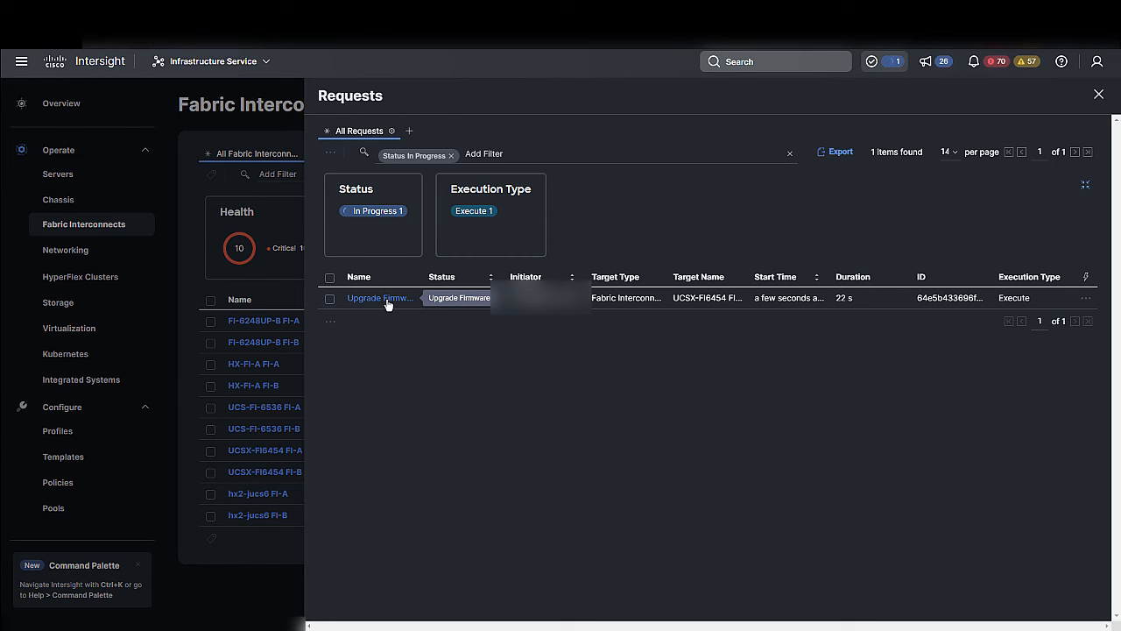
pyautogui.click(379, 298)
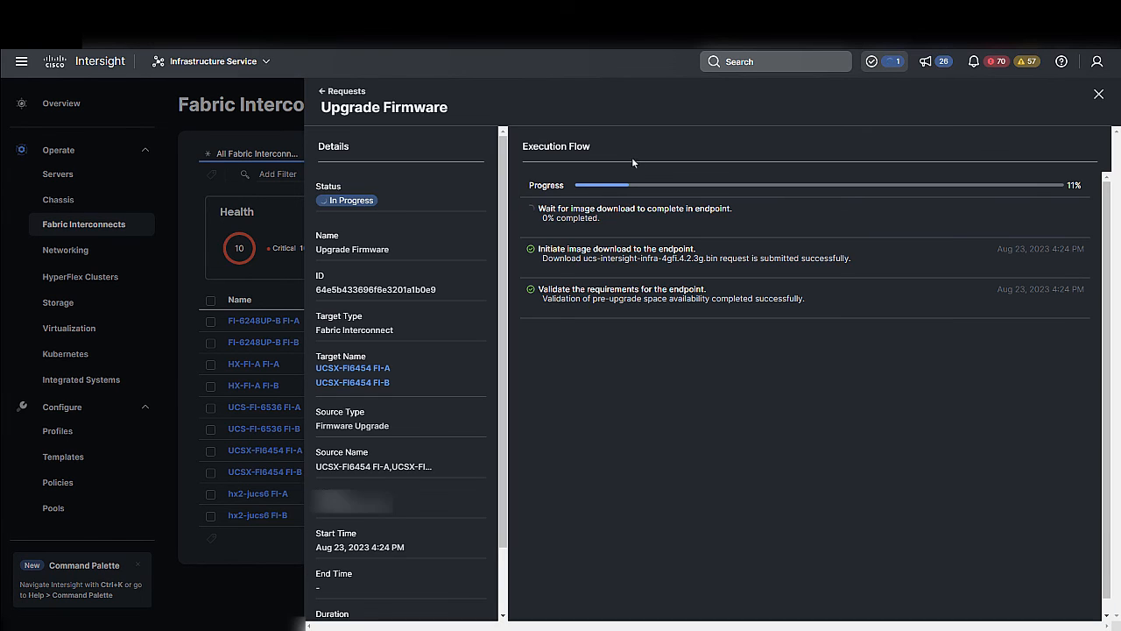